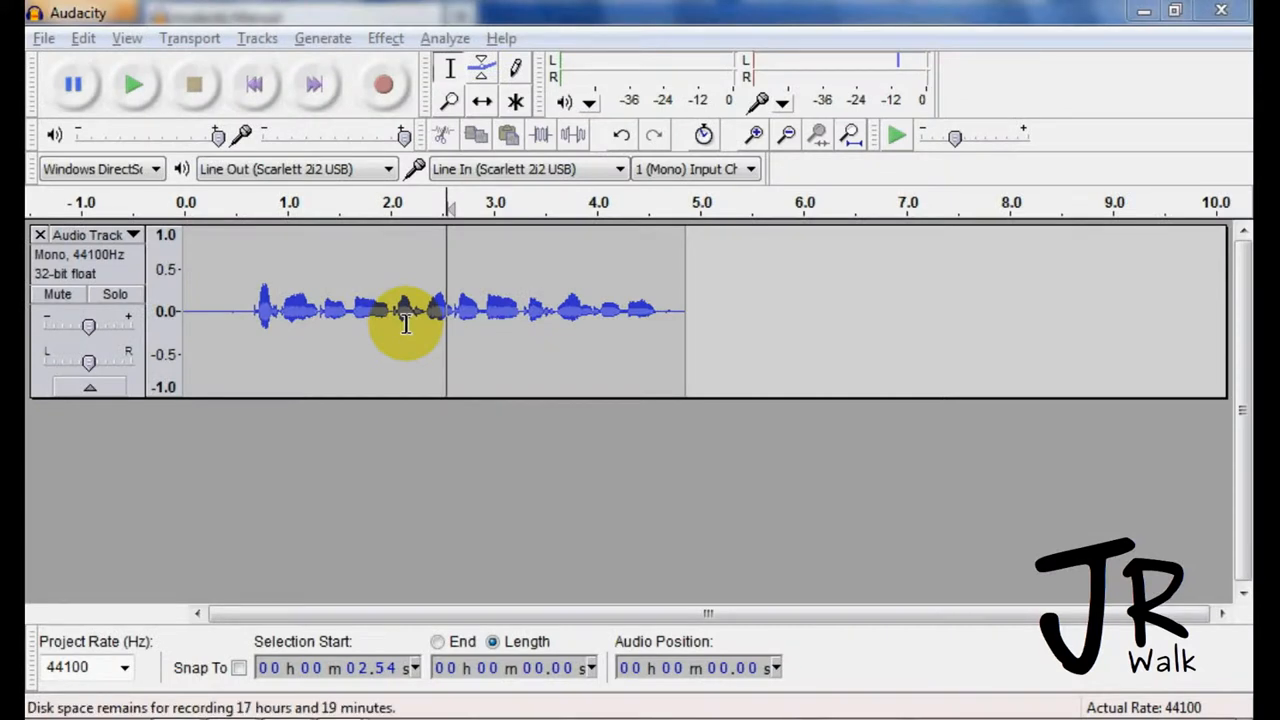
{"action": "mouse_move", "coordinate": [410, 322]}
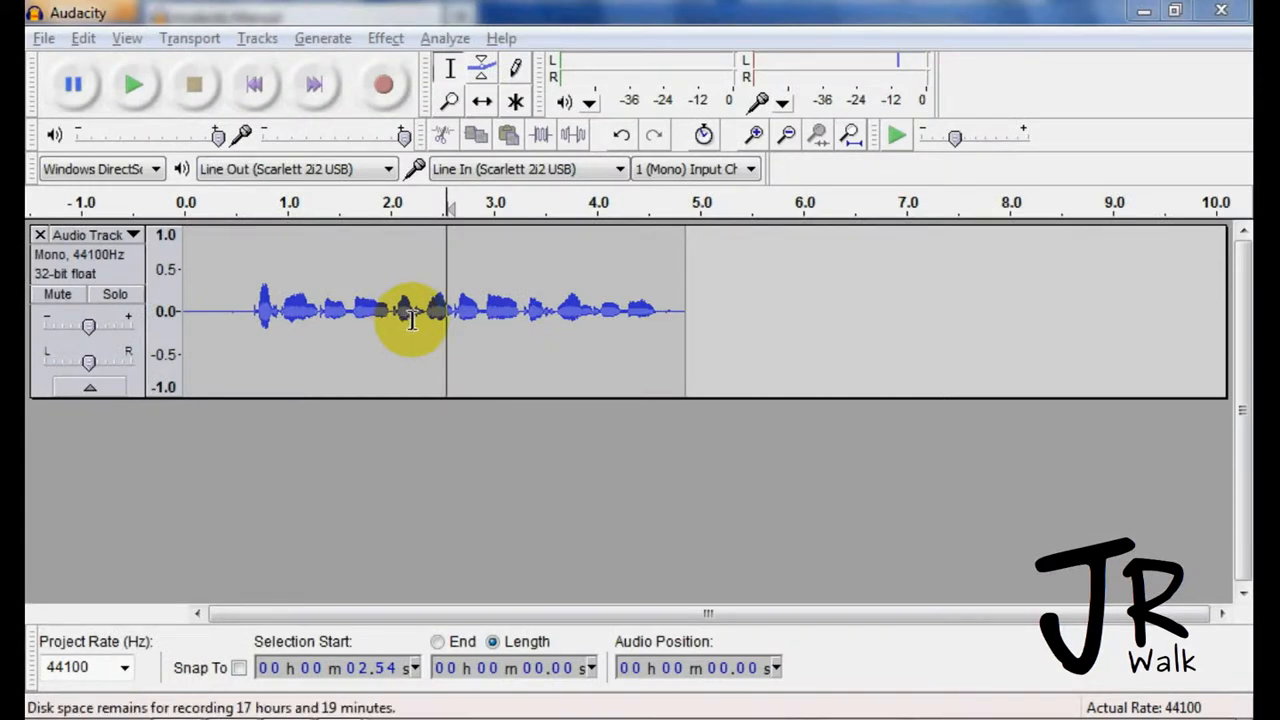
{"action": "mouse_move", "coordinate": [242, 356]}
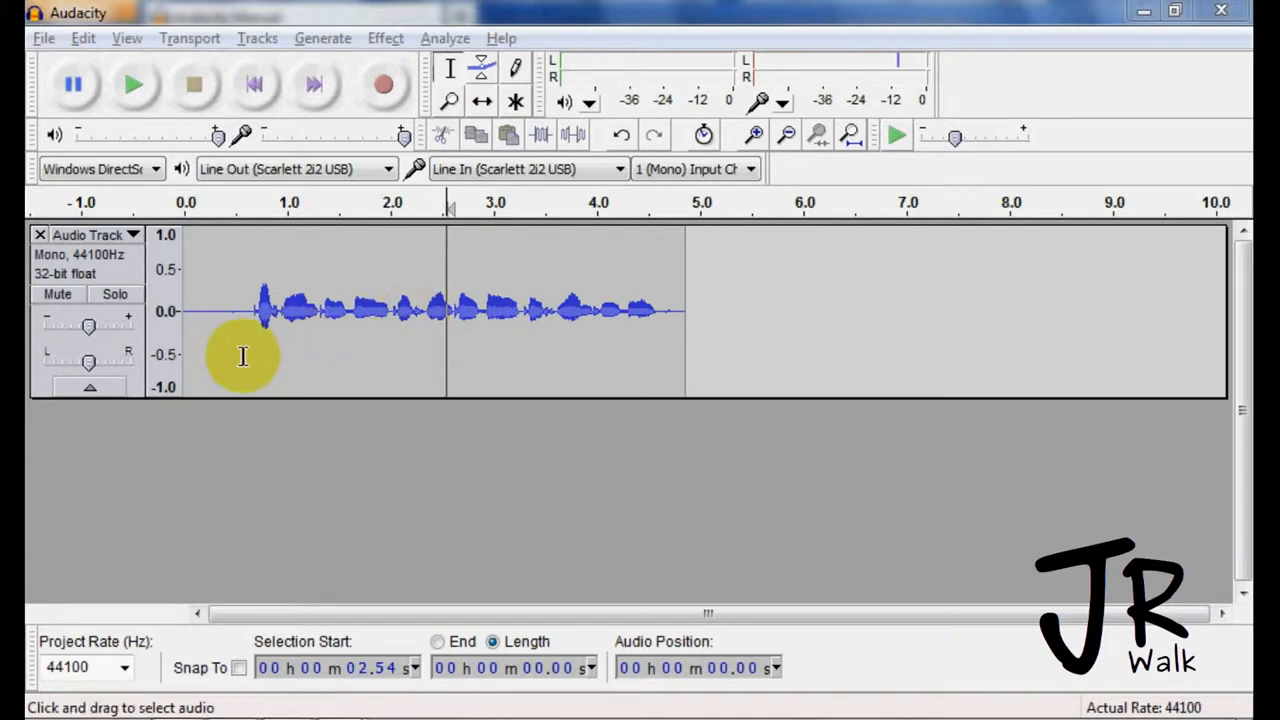
{"action": "mouse_move", "coordinate": [290, 356]}
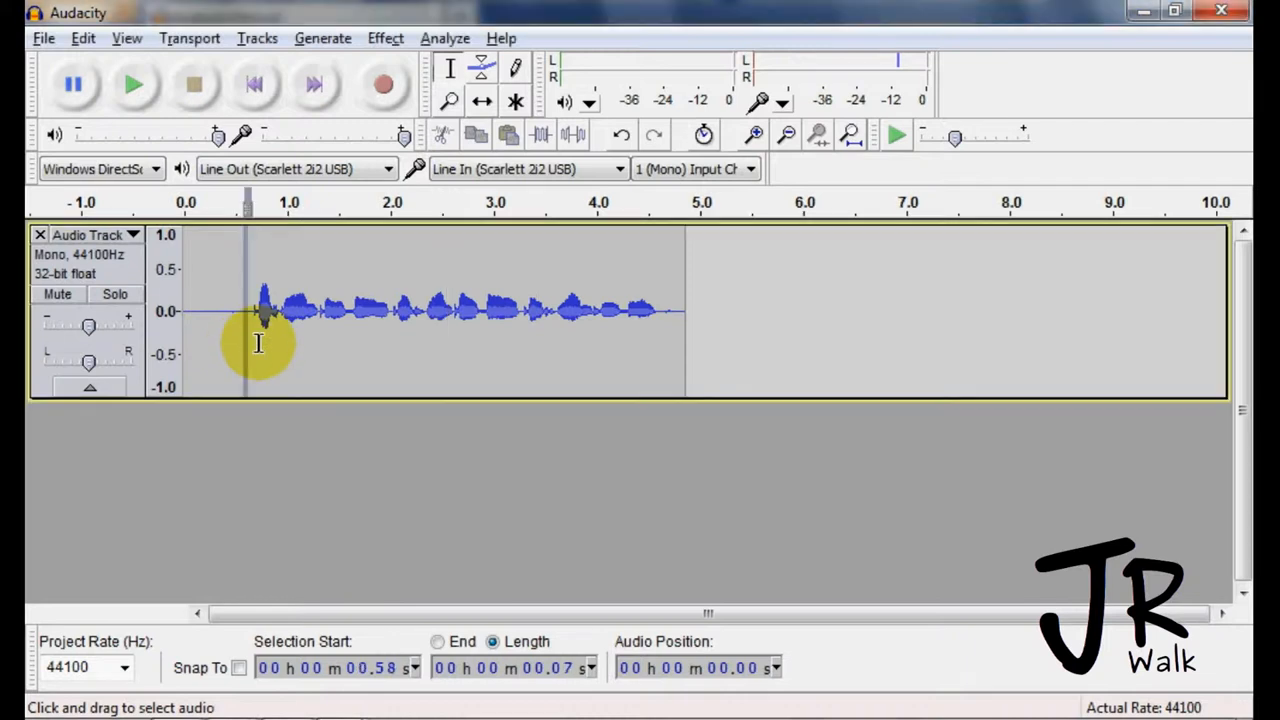
Select the opening spoken audio from about 0.58 s, roughly 1.43 s long.
{"action": "left_click_drag", "start_coordinate": [250, 350], "coordinate": [392, 356]}
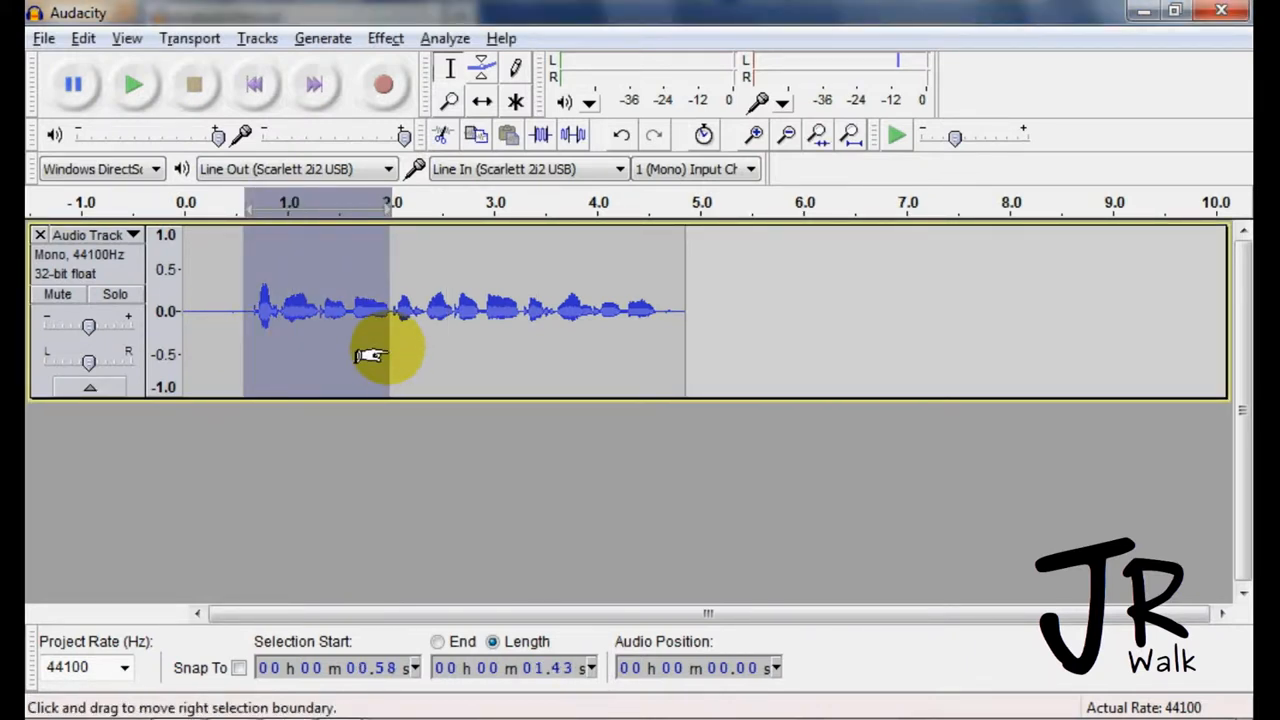
{"action": "mouse_move", "coordinate": [338, 348]}
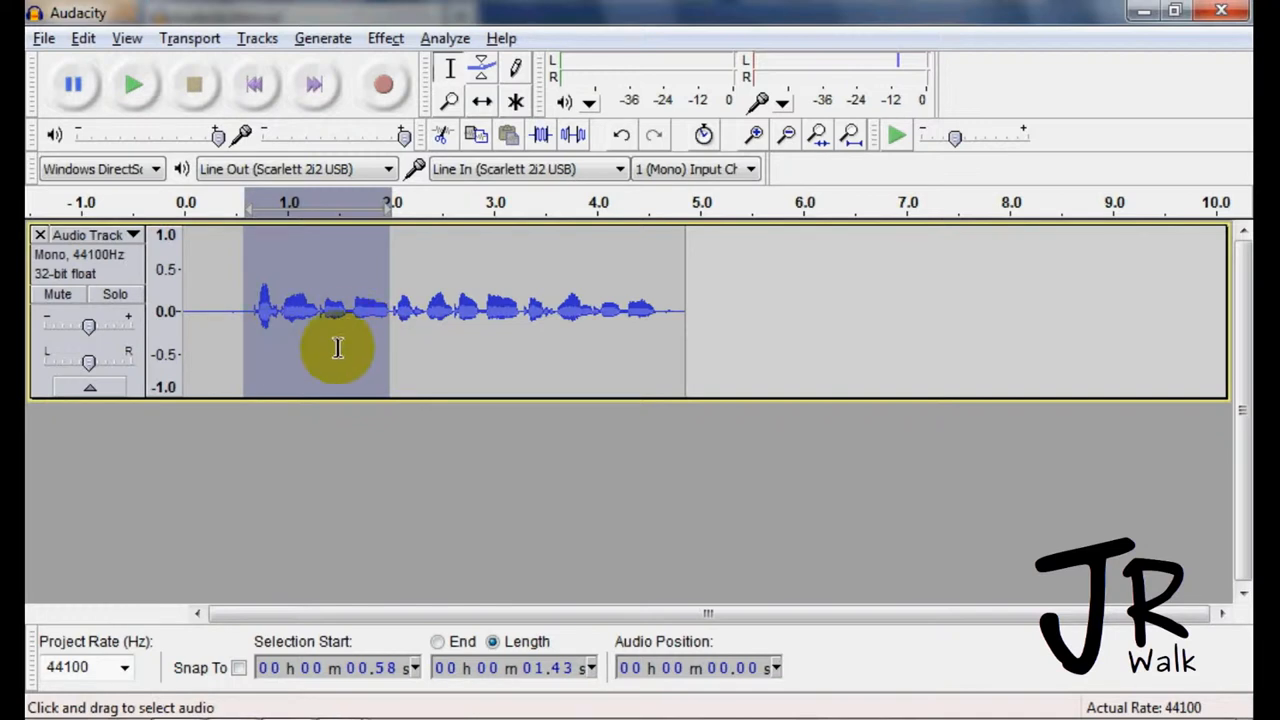
{"action": "mouse_move", "coordinate": [308, 342]}
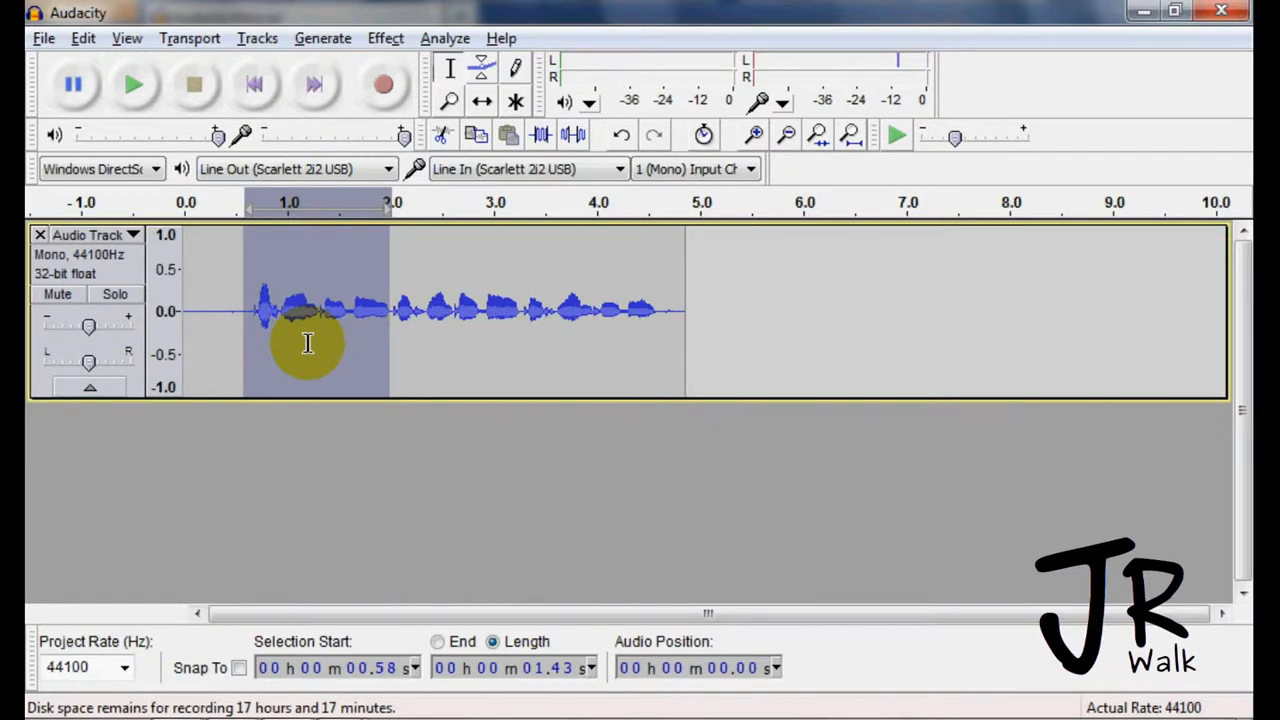
{"action": "mouse_move", "coordinate": [258, 290]}
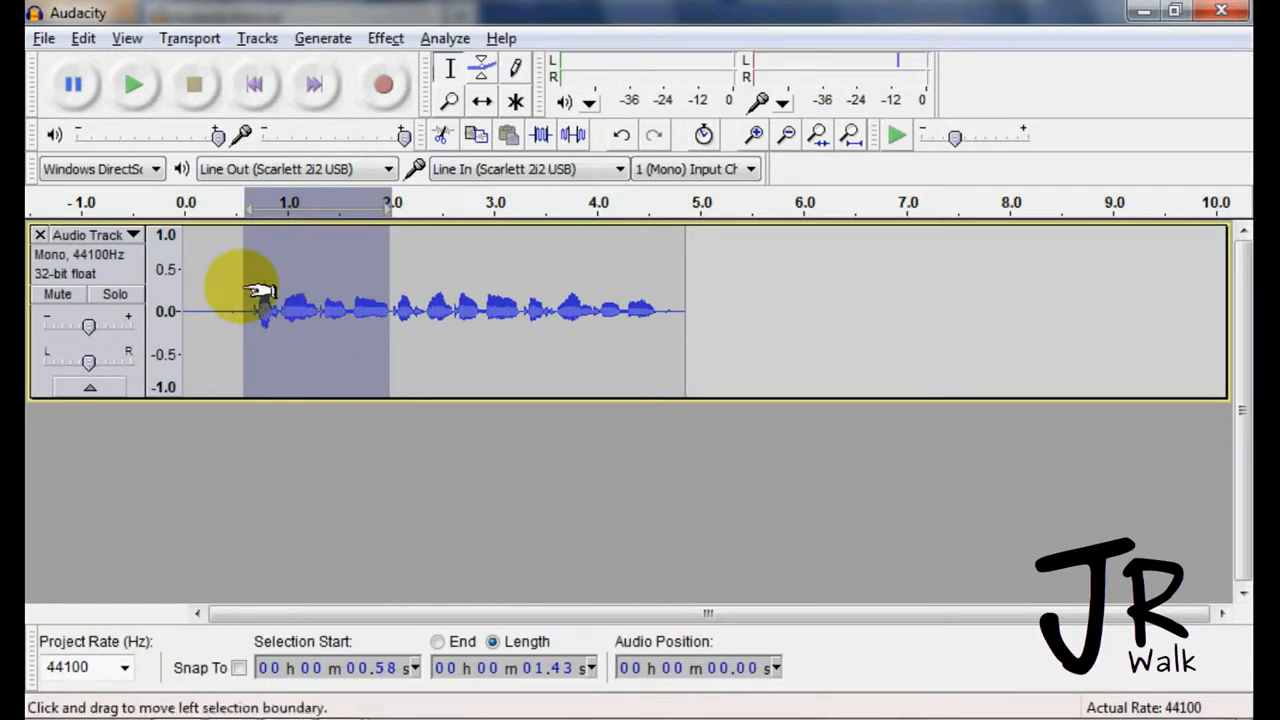
{"action": "mouse_move", "coordinate": [156, 270]}
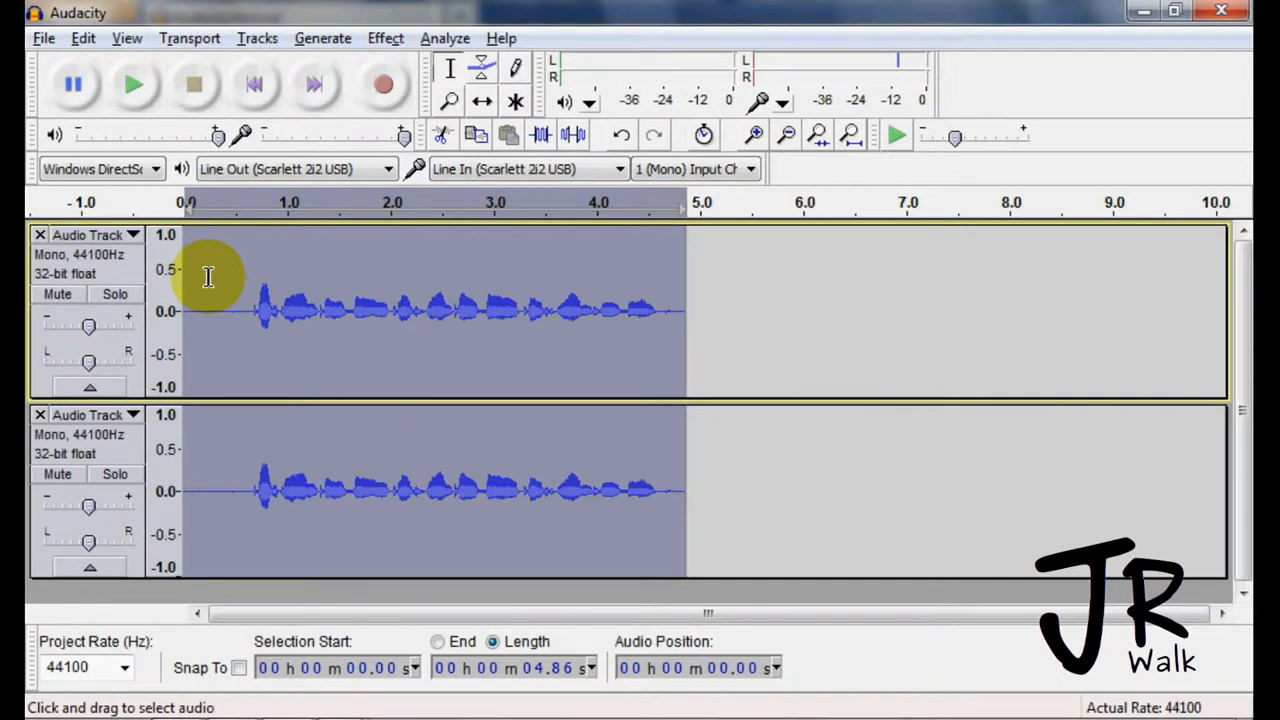
Delete the duplicated second track, keeping only the original voice track.
{"action": "left_click", "coordinate": [252, 490]}
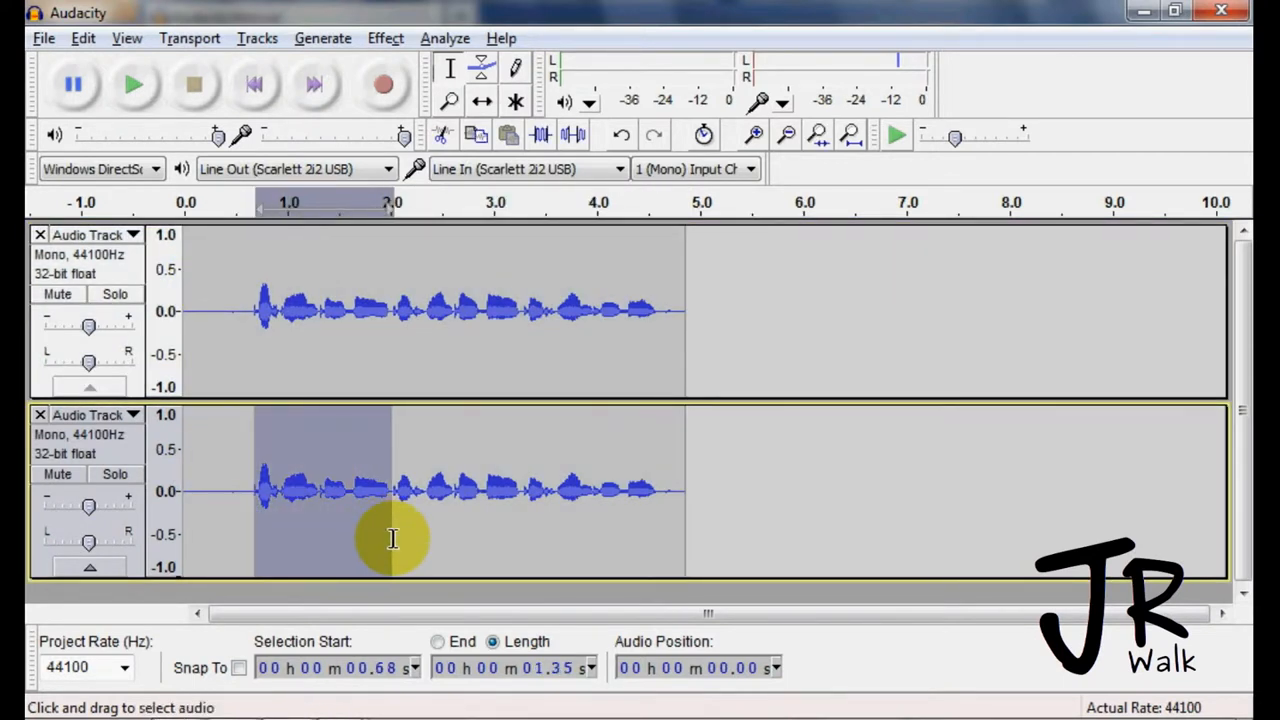
{"action": "mouse_move", "coordinate": [40, 414]}
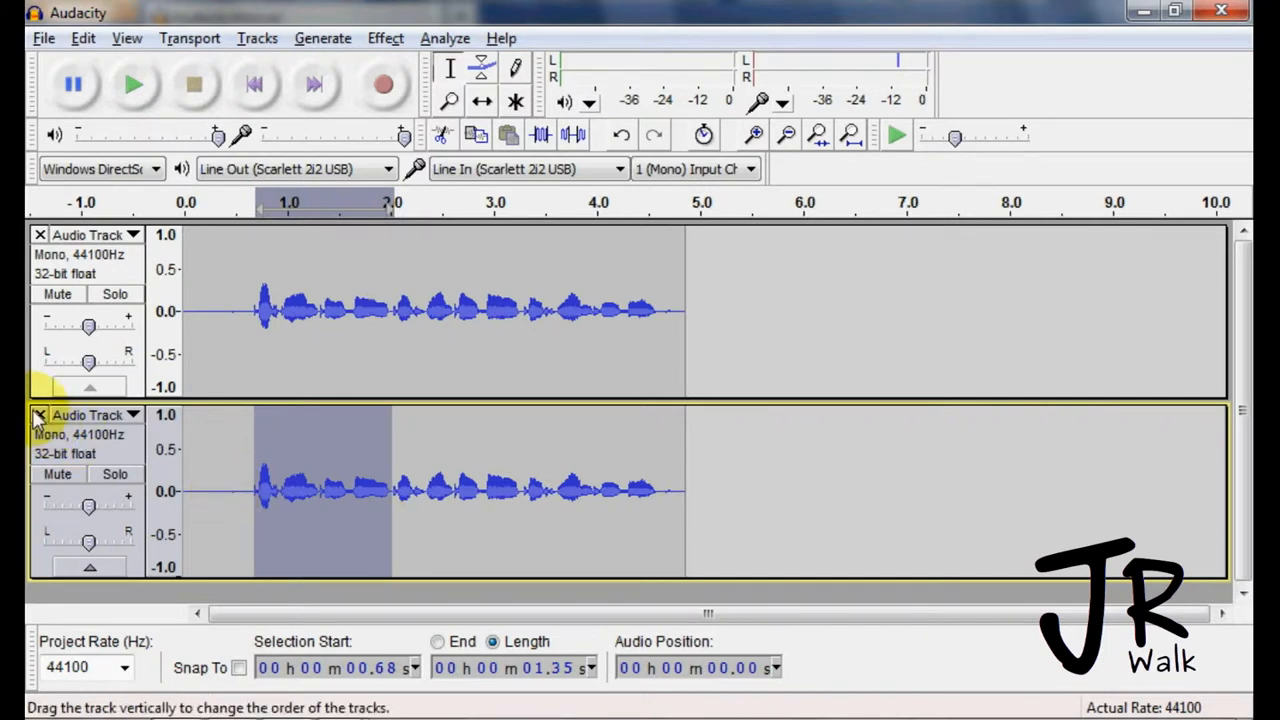
{"action": "left_click", "coordinate": [40, 414]}
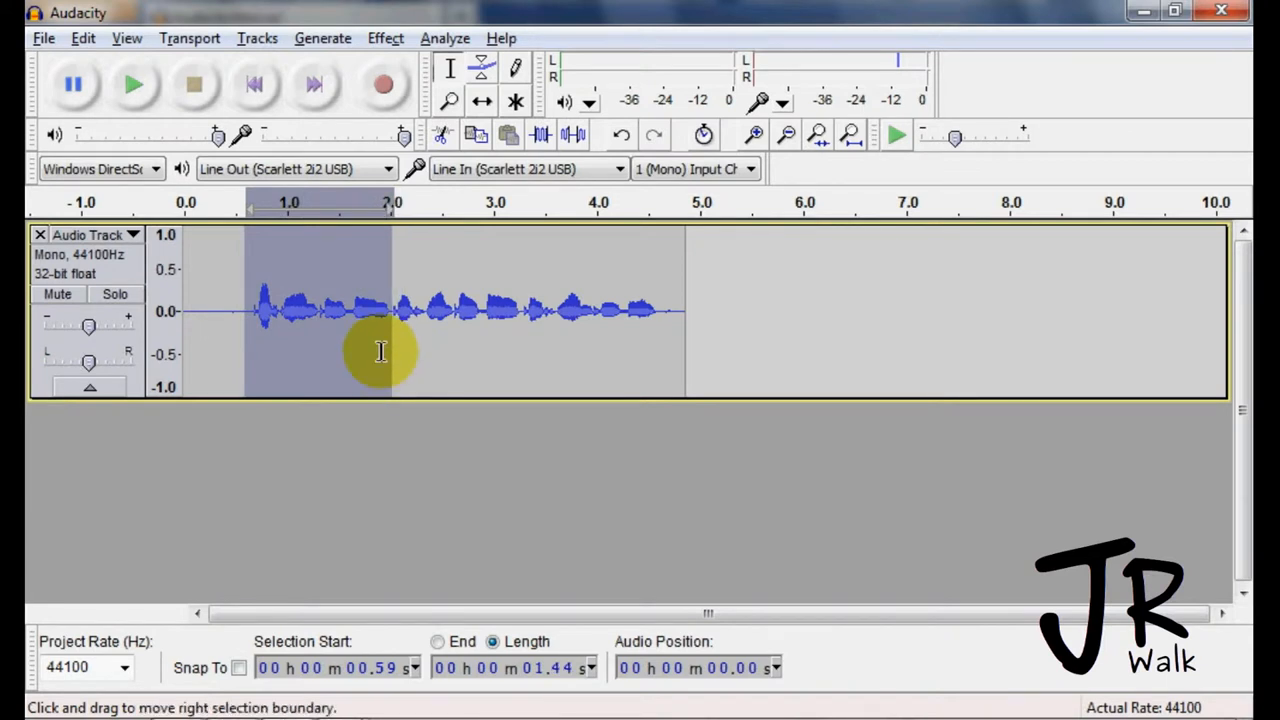
Apply Normalize at -1.0 dB to the selected opening words.
{"action": "left_click", "coordinate": [384, 38]}
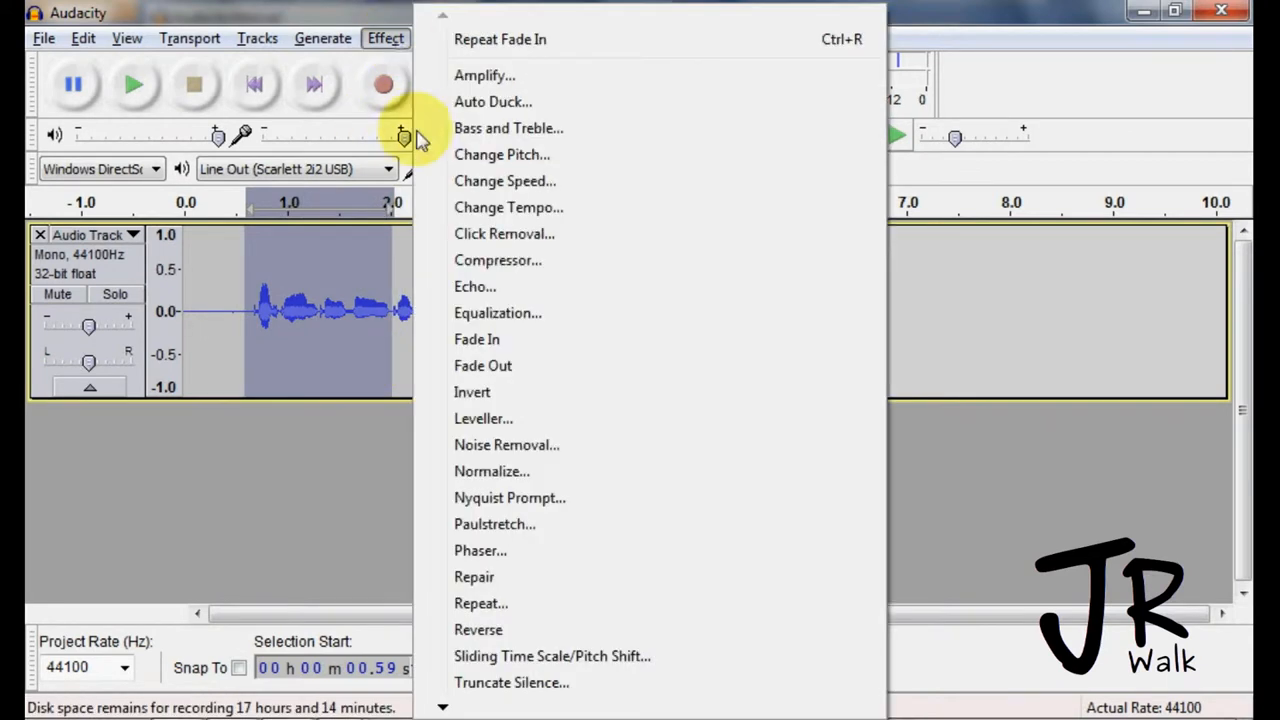
{"action": "left_click", "coordinate": [492, 472]}
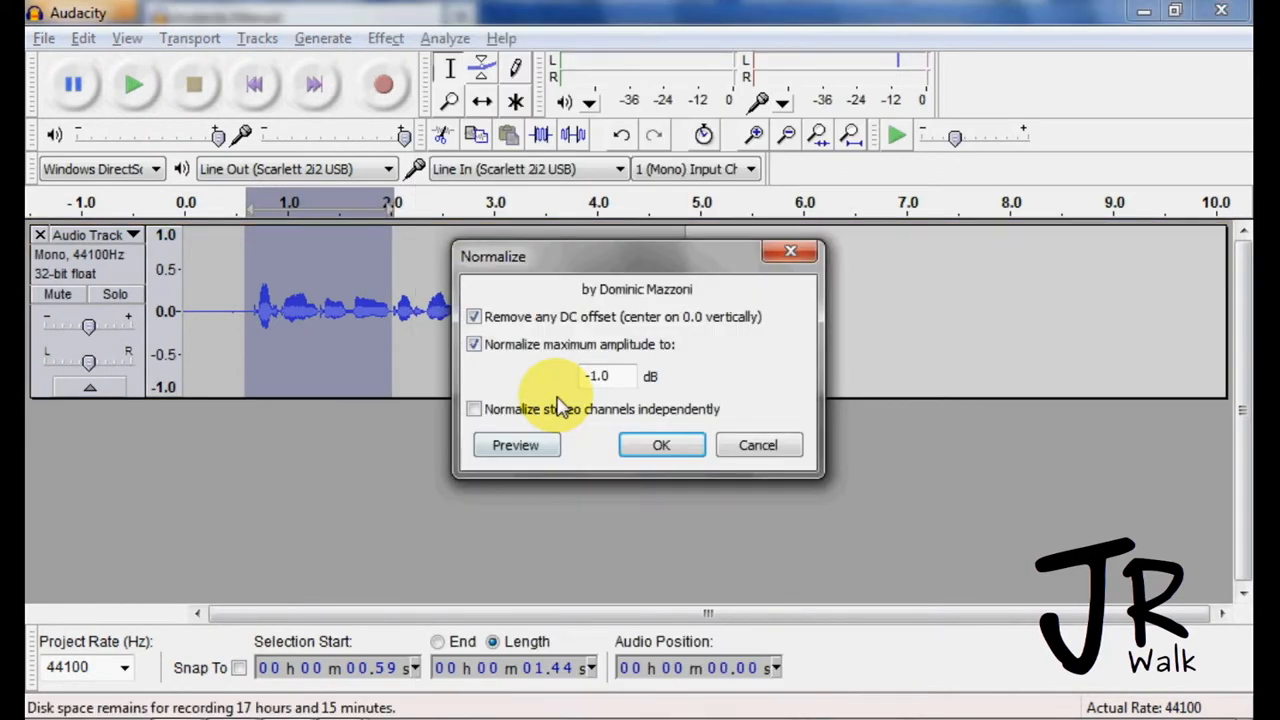
{"action": "mouse_move", "coordinate": [516, 444]}
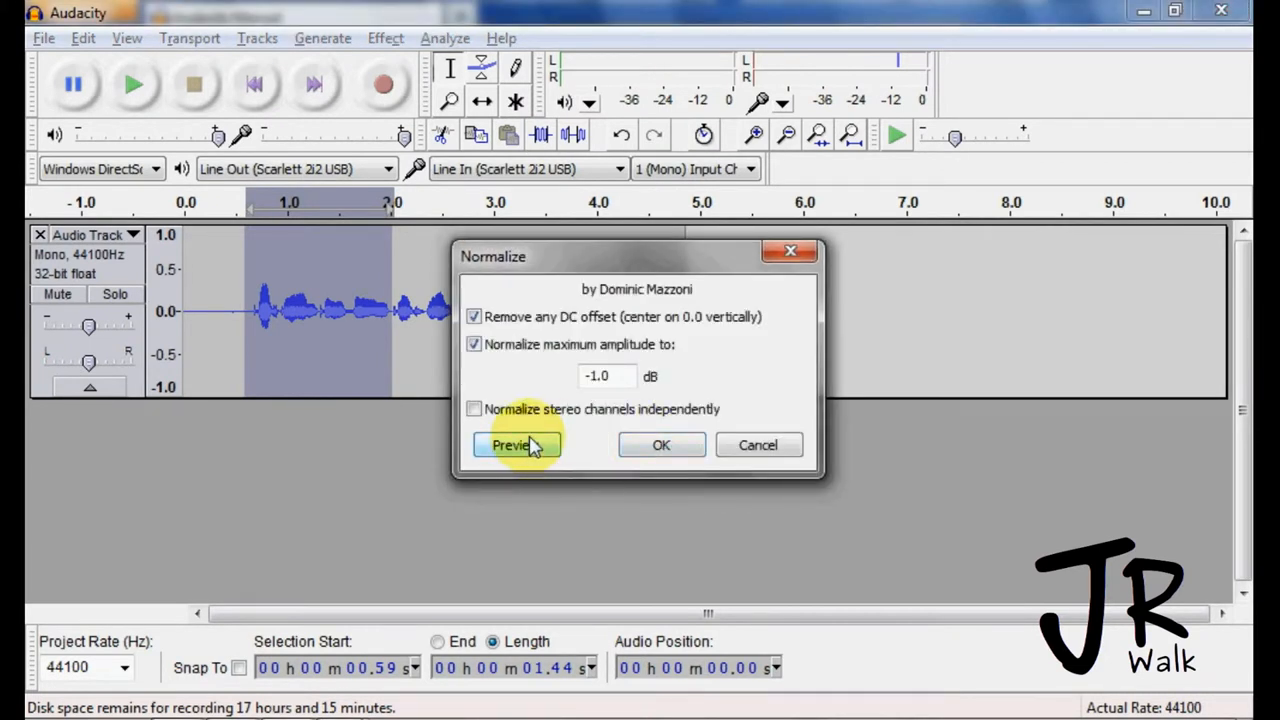
{"action": "mouse_move", "coordinate": [600, 384]}
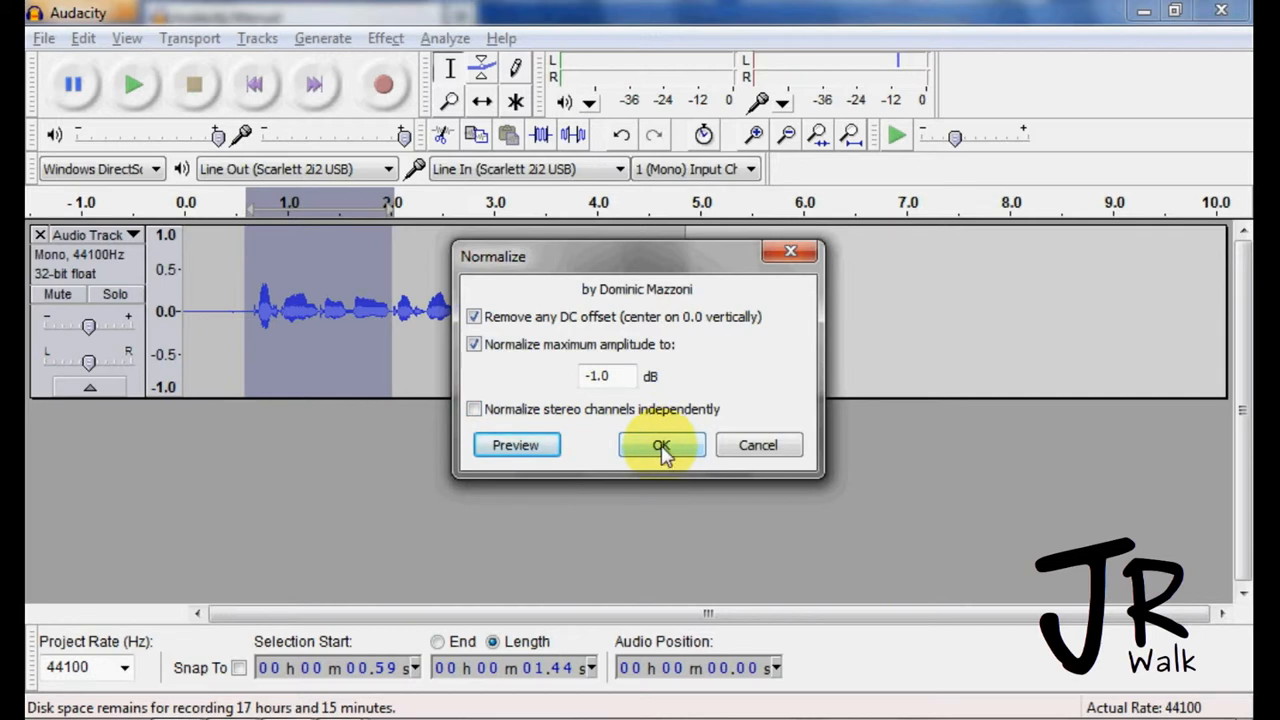
{"action": "left_click", "coordinate": [660, 444]}
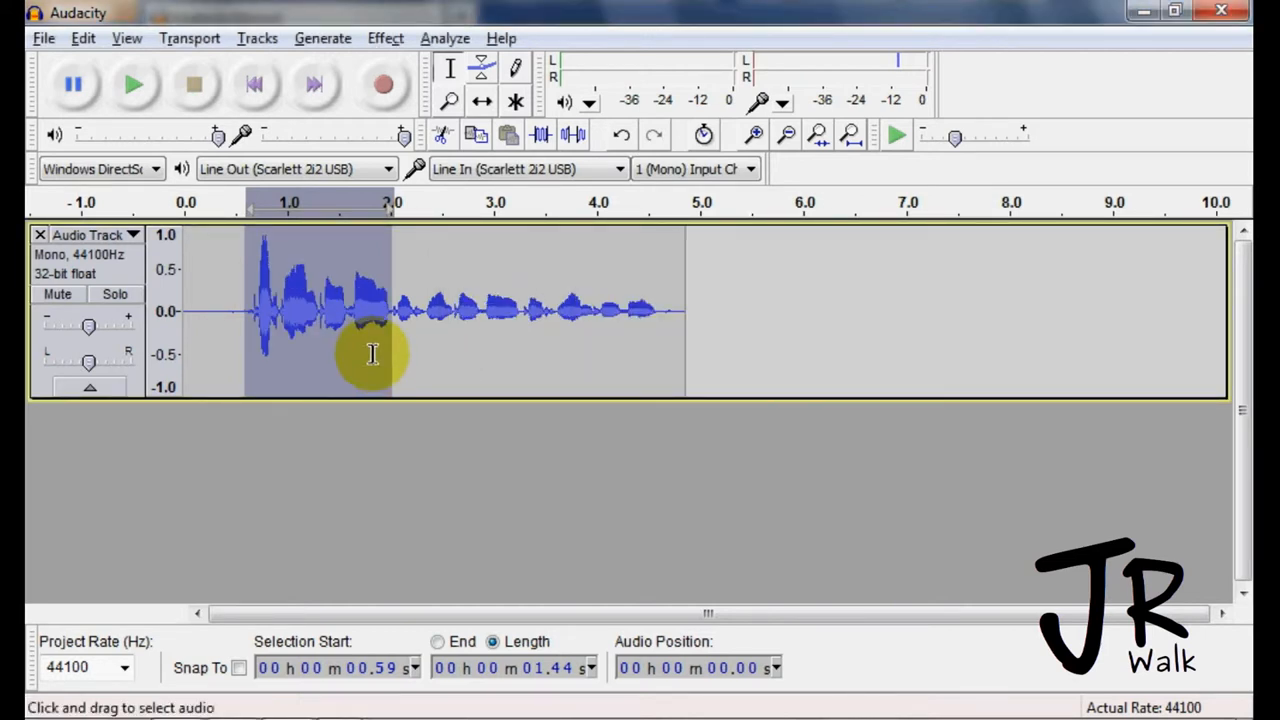
{"action": "mouse_move", "coordinate": [444, 358]}
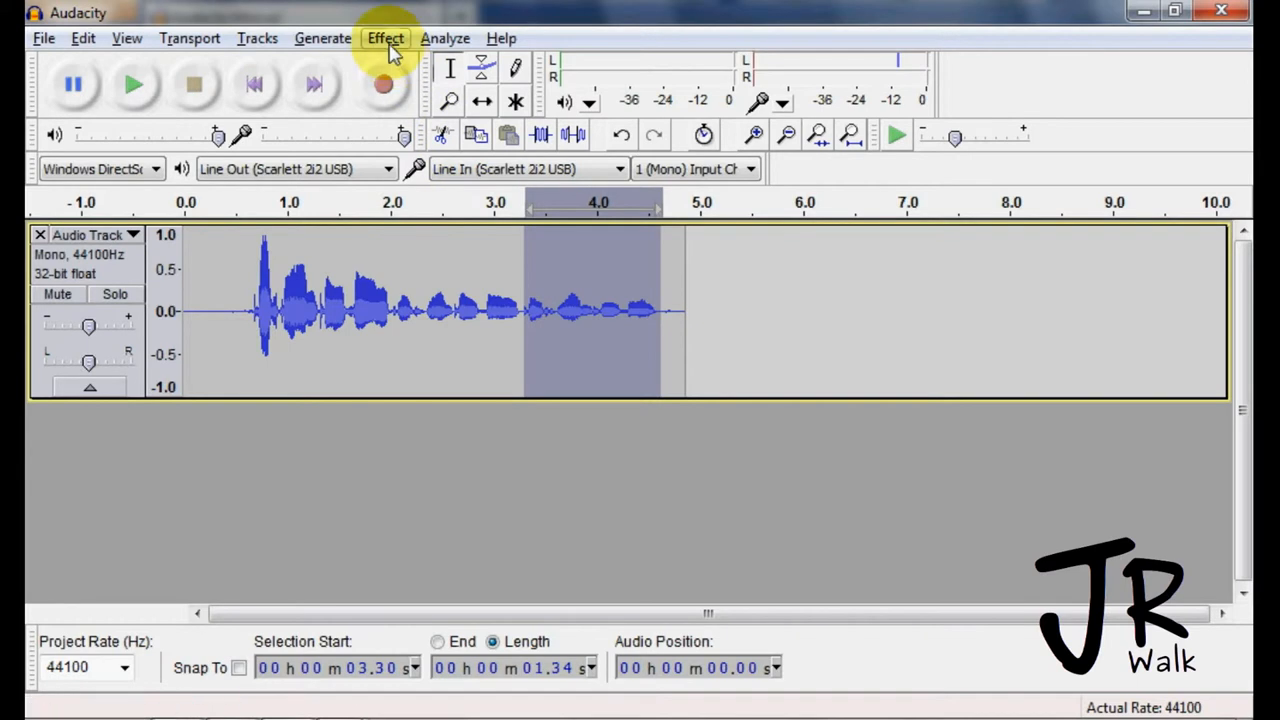
Repeat Normalize on the closing section from about 3.3 s onward.
{"action": "left_click", "coordinate": [384, 38]}
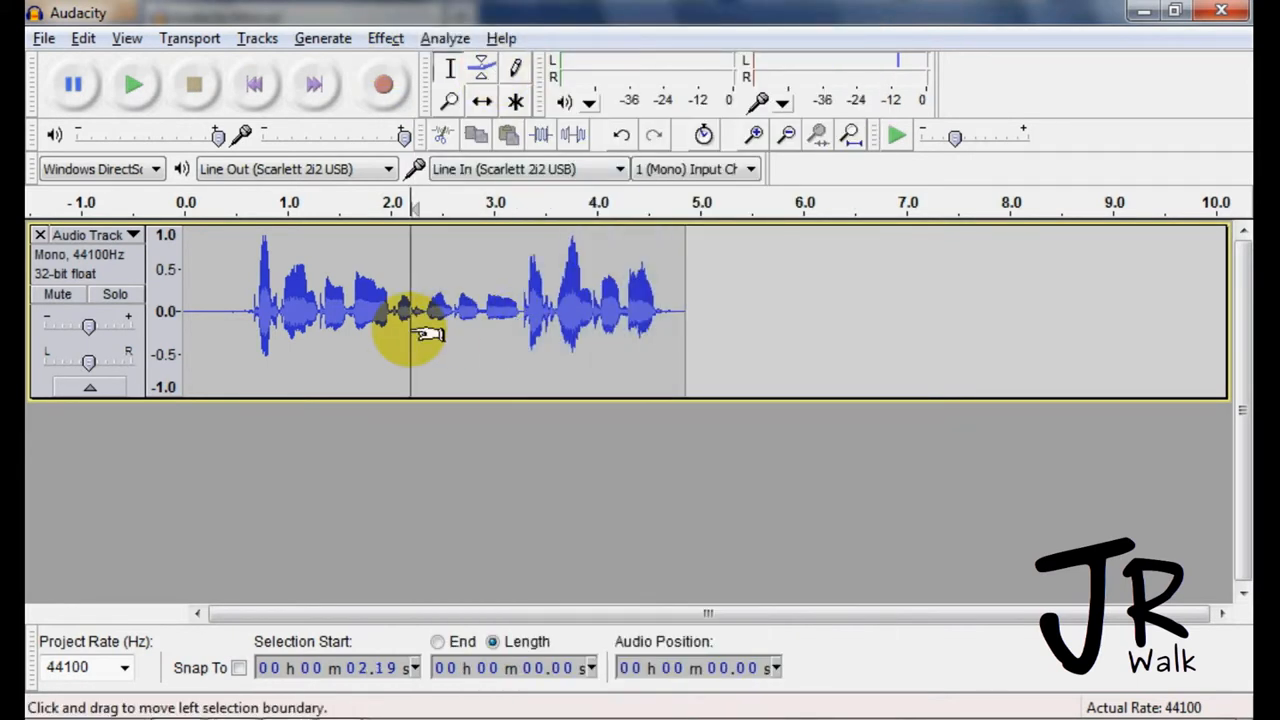
{"action": "left_click", "coordinate": [384, 38]}
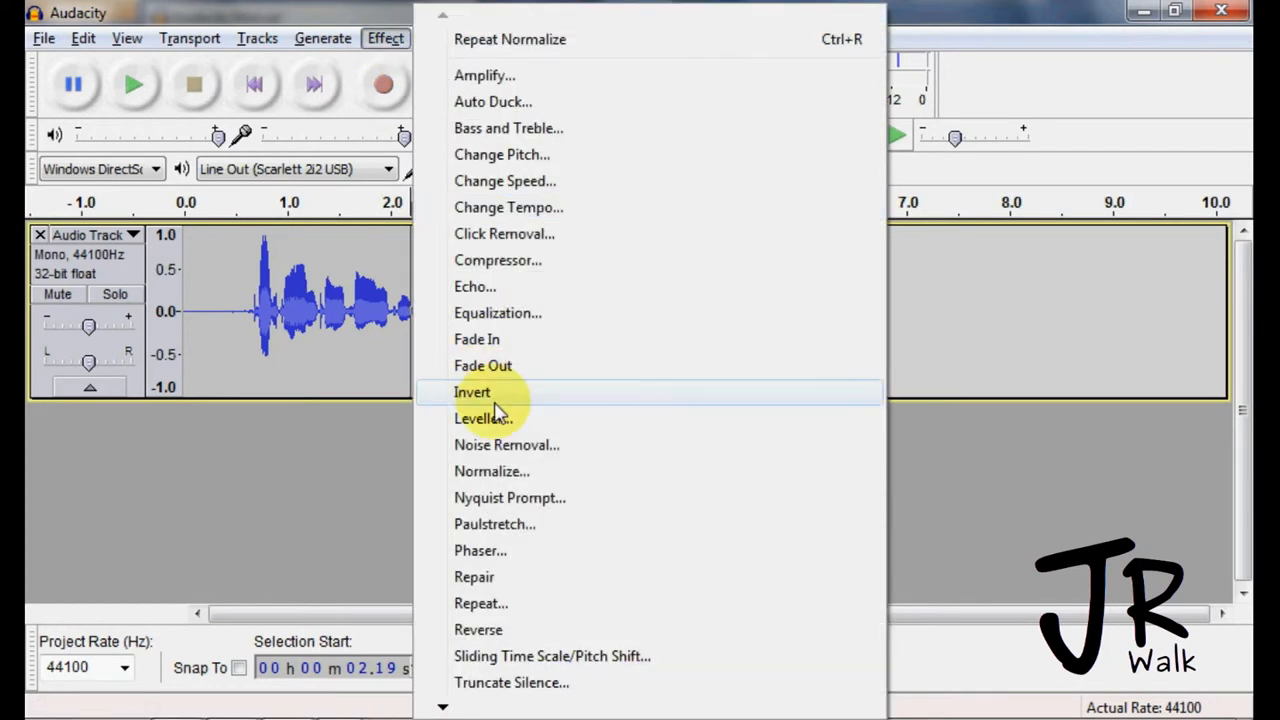
{"action": "mouse_move", "coordinate": [510, 524]}
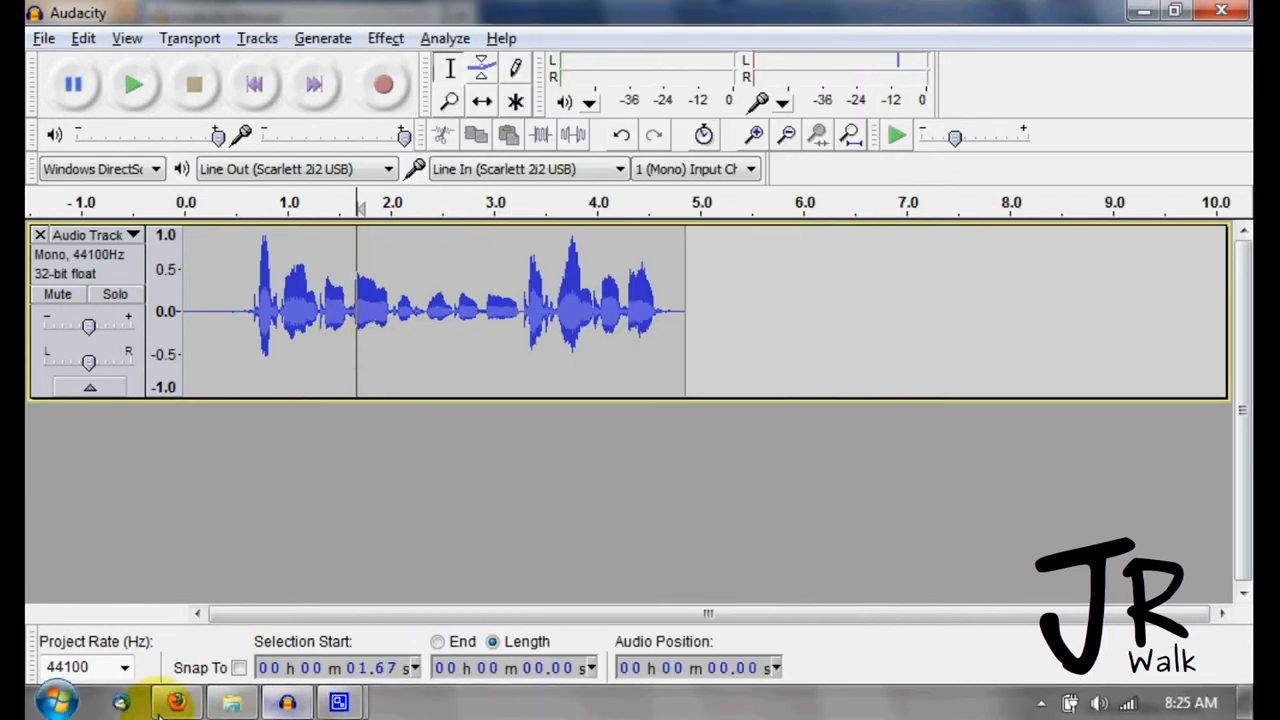
Switch to Firefox and show the manual's alphabetical Effects index.
{"action": "left_click", "coordinate": [176, 700]}
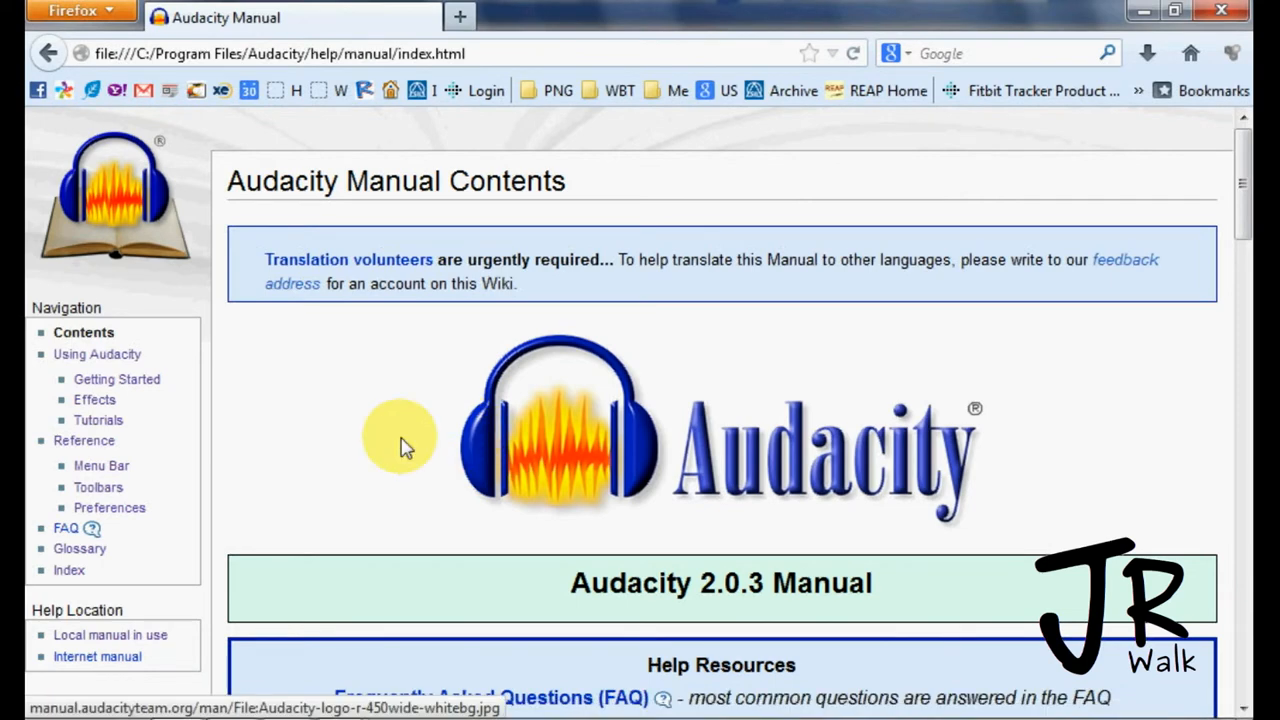
{"action": "left_click", "coordinate": [94, 400]}
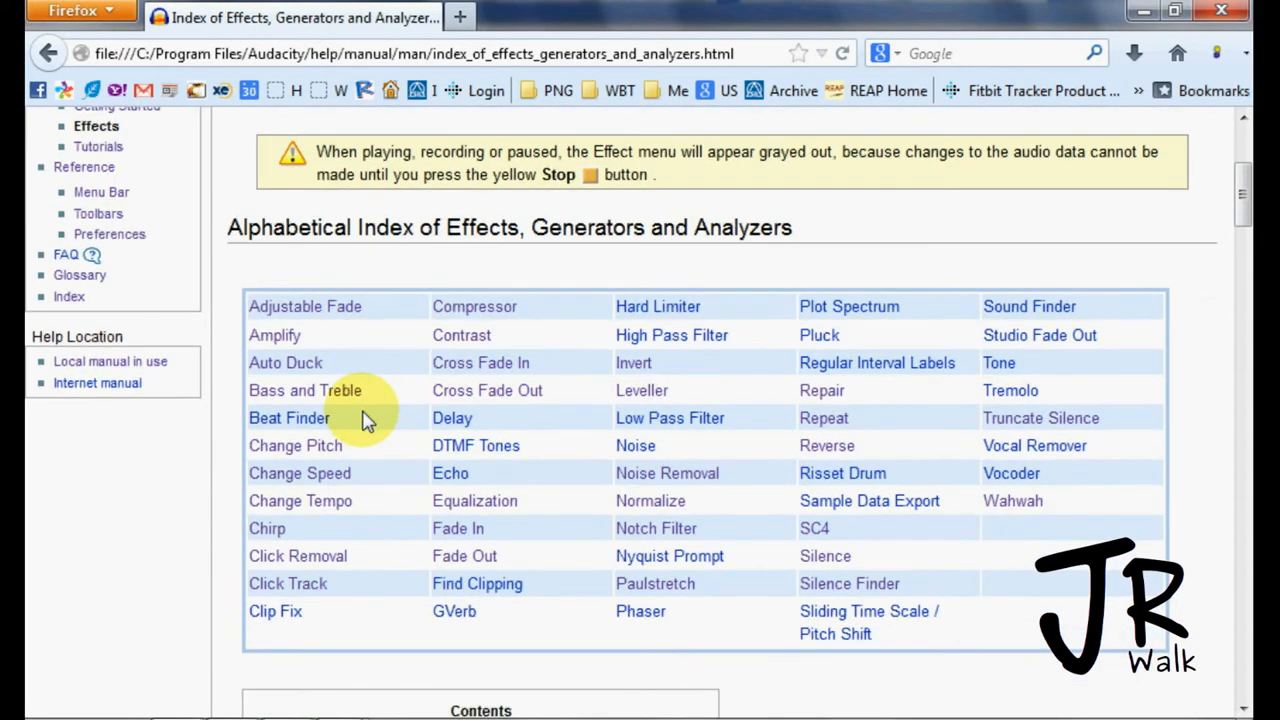
{"action": "mouse_move", "coordinate": [584, 528]}
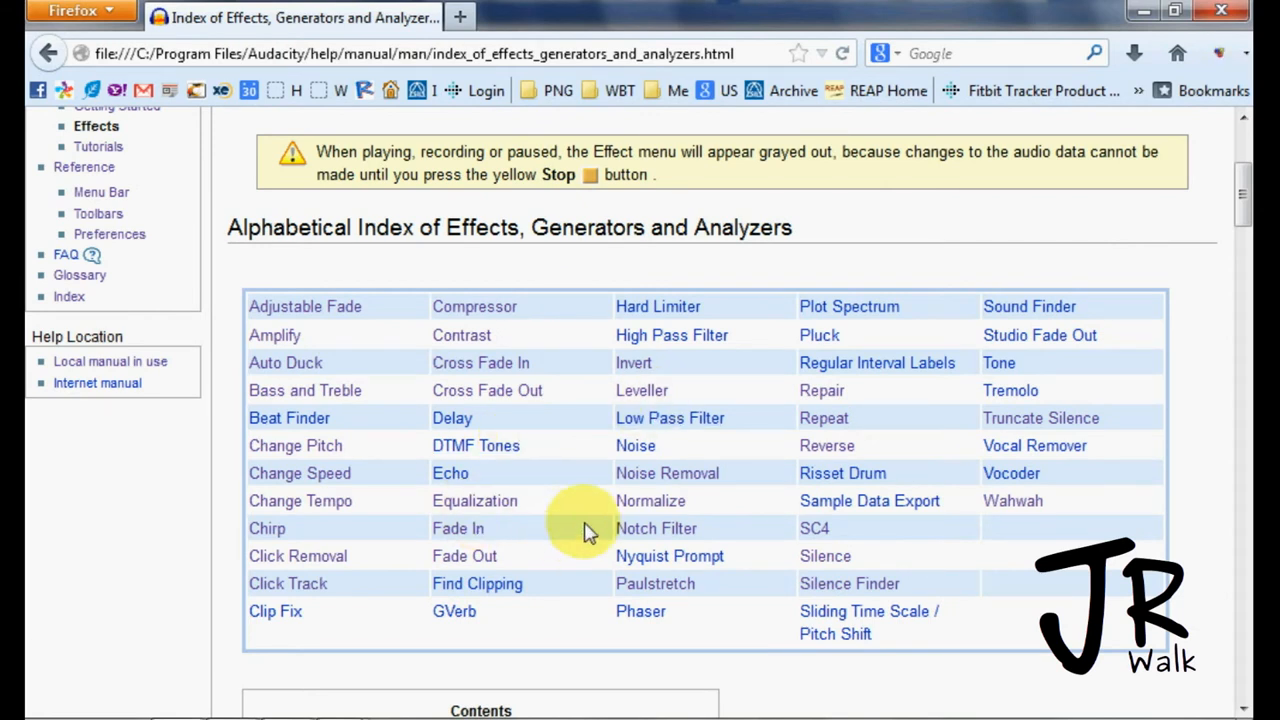
{"action": "mouse_move", "coordinate": [570, 472]}
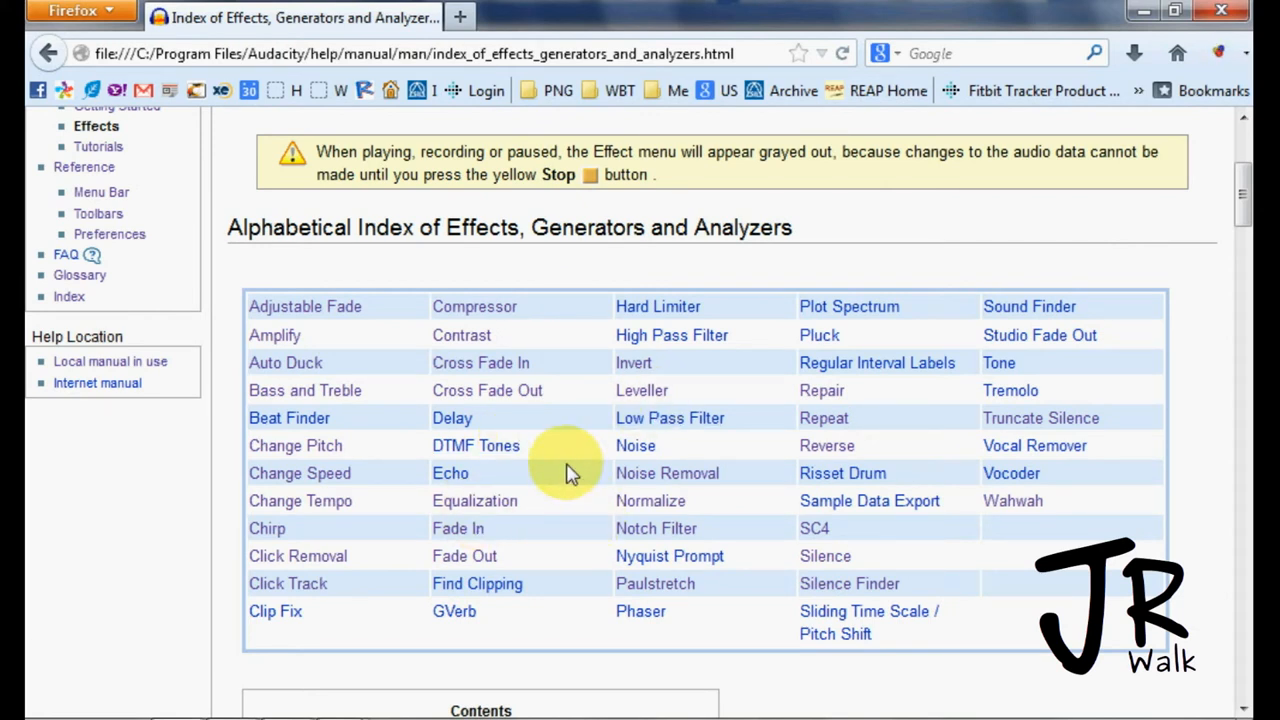
{"action": "mouse_move", "coordinate": [296, 444]}
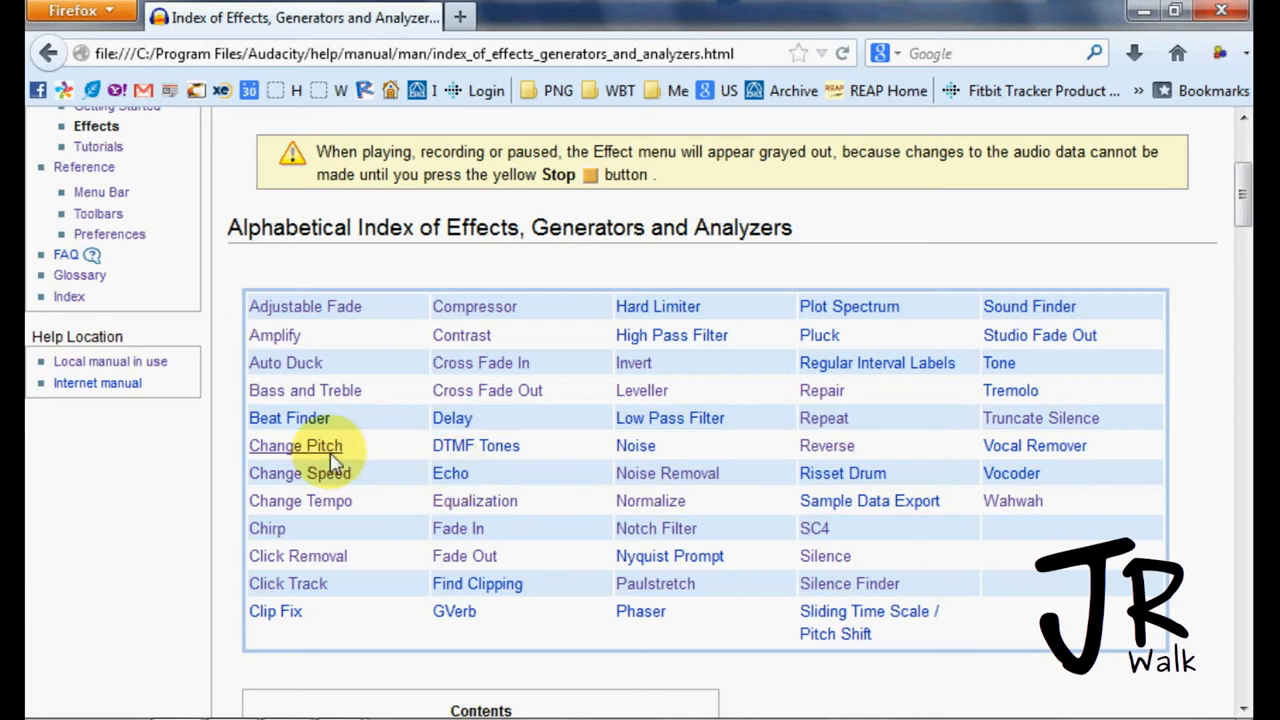
{"action": "mouse_move", "coordinate": [300, 500]}
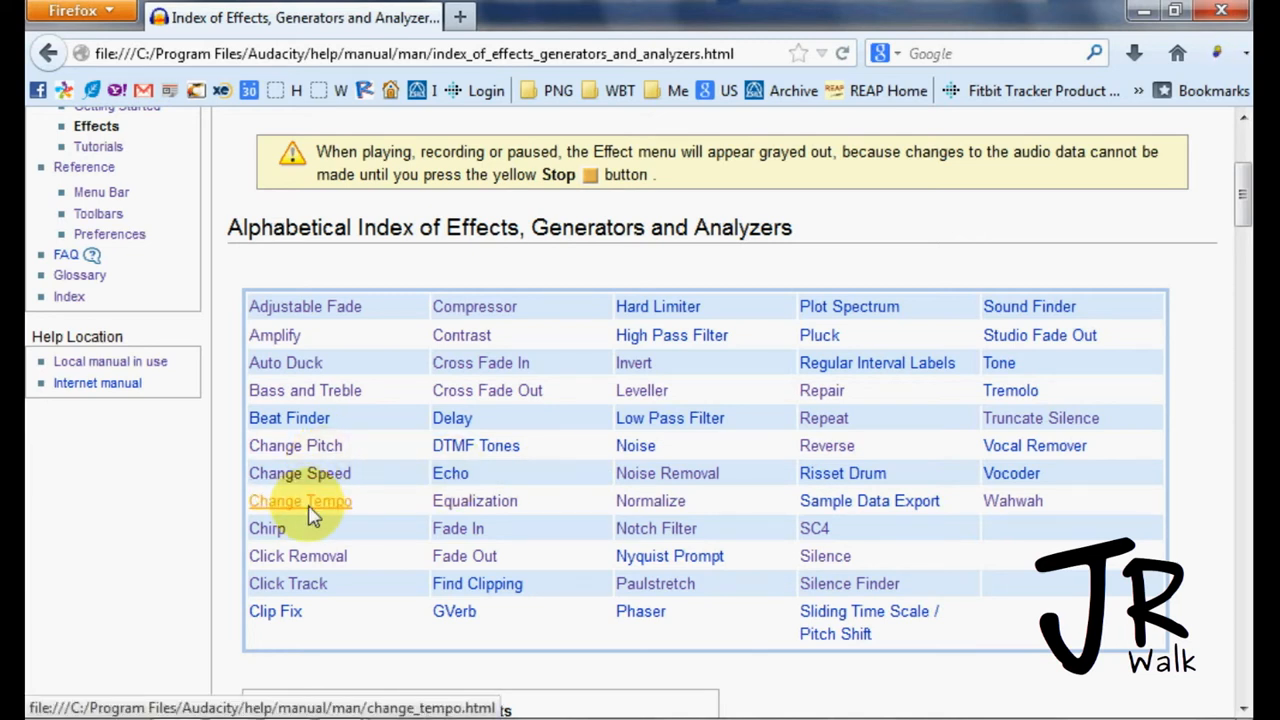
Read the Change Tempo page covering percent change, BPM, length and limitations.
{"action": "left_click", "coordinate": [300, 500]}
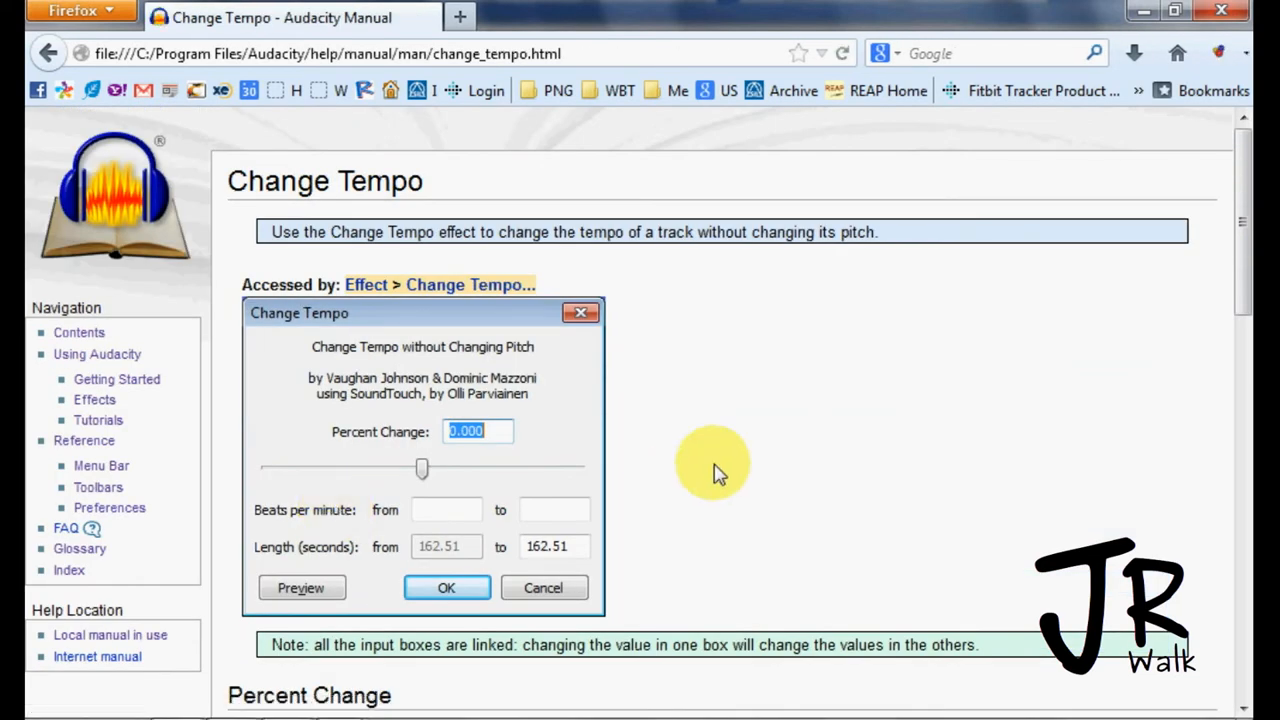
{"action": "scroll", "scroll_direction": "down", "scroll_amount": 3}
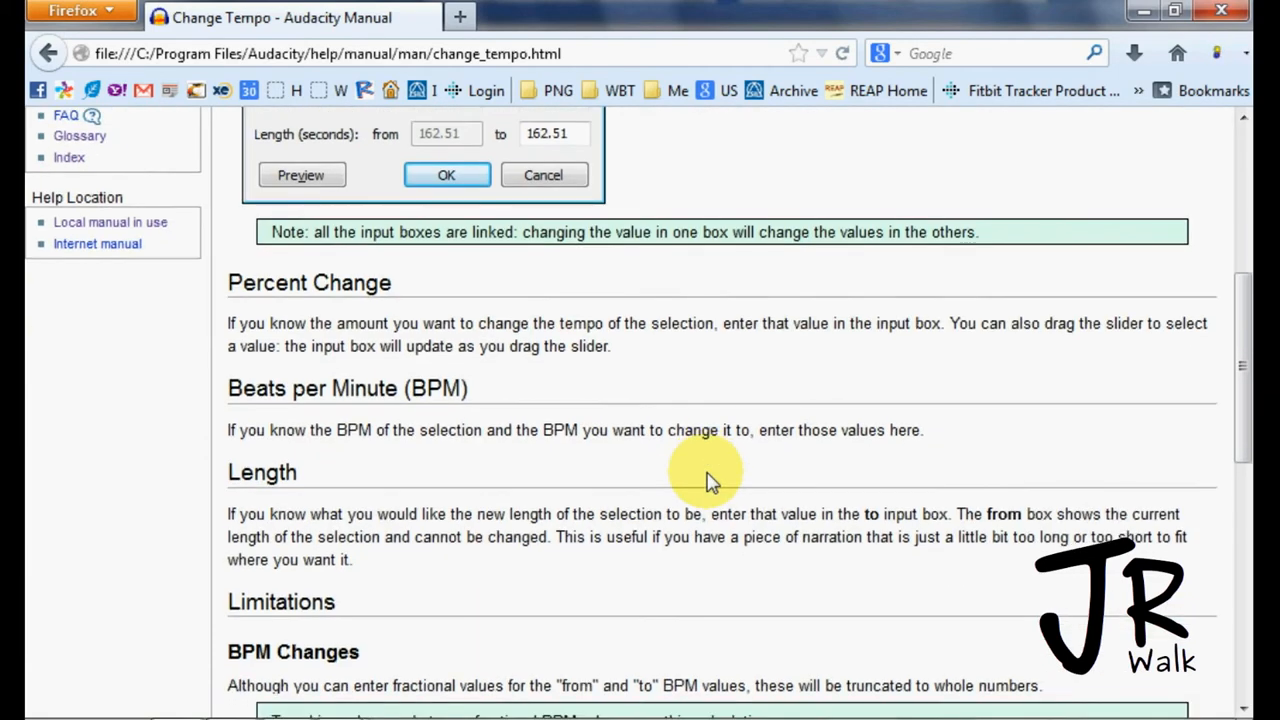
{"action": "scroll", "scroll_direction": "down", "scroll_amount": 3}
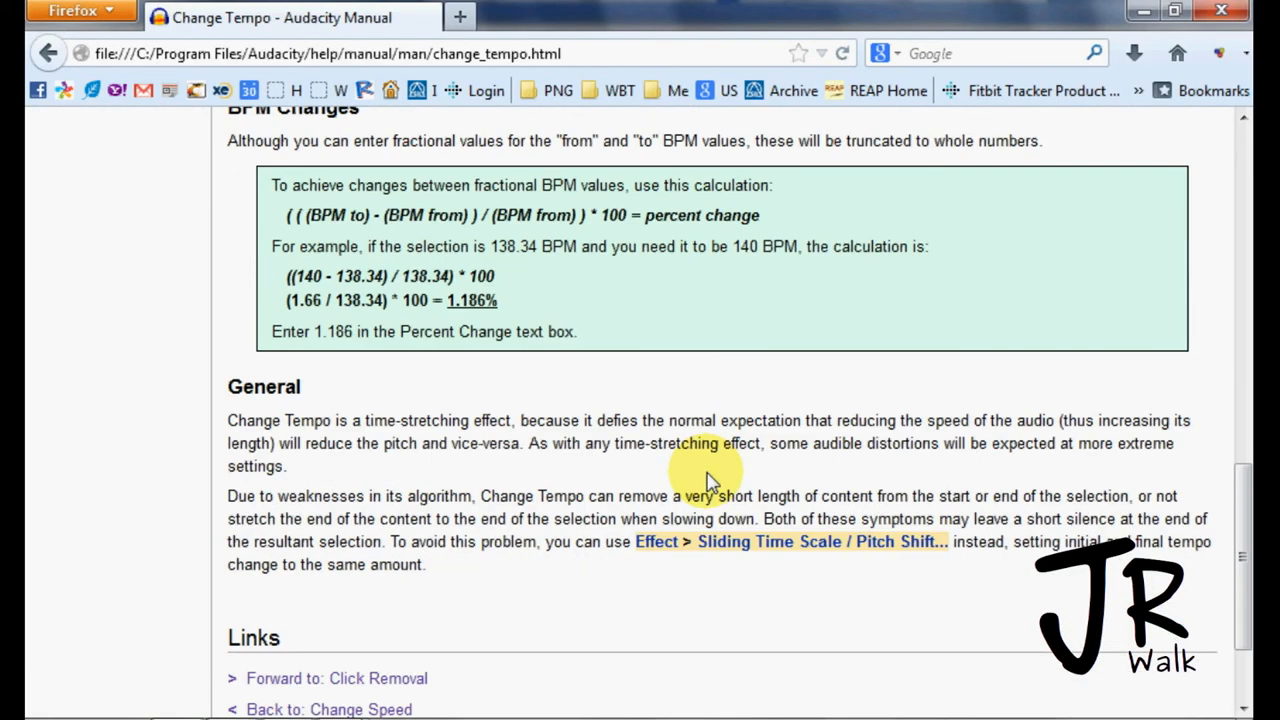
{"action": "scroll", "scroll_direction": "up", "scroll_amount": 3}
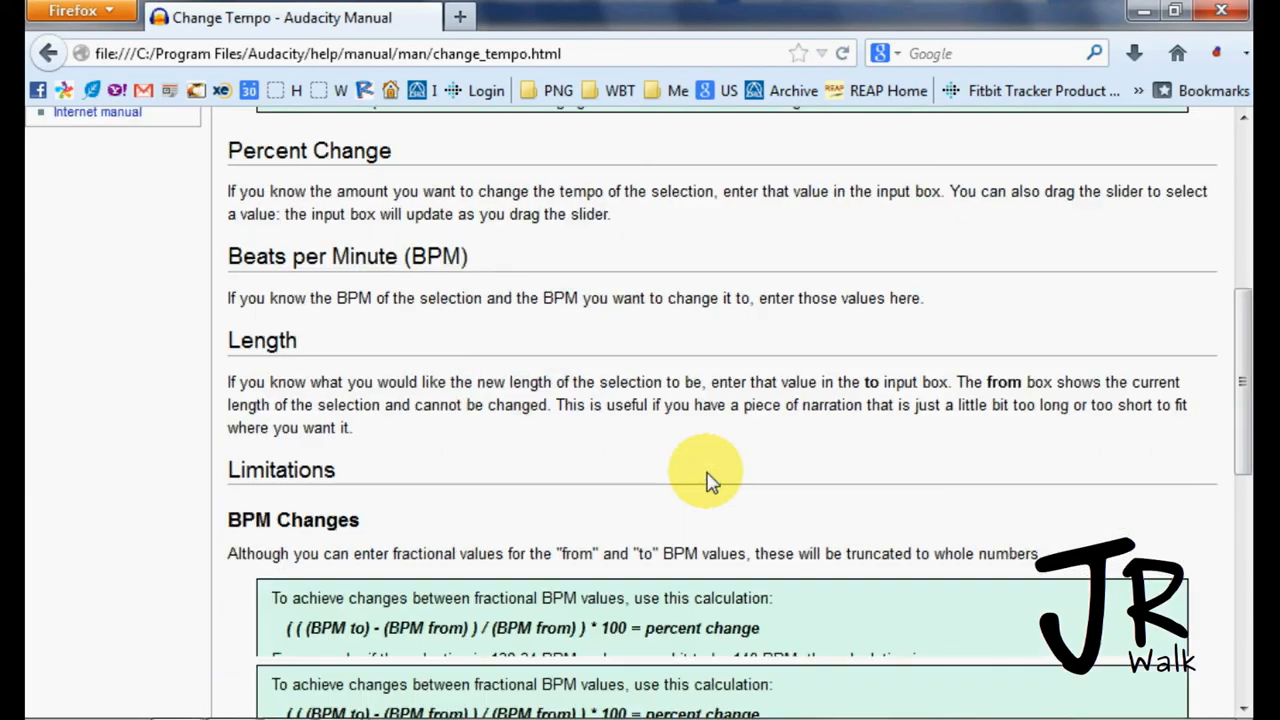